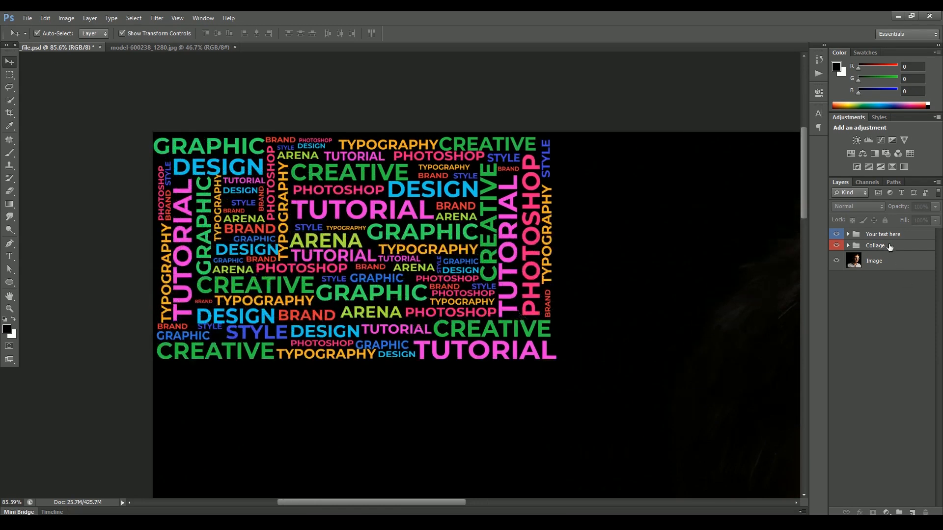
- Hide the Collage group, expand Your text here and select the Text 1 here layer
{"action": "left_click", "coordinate": [883, 234]}
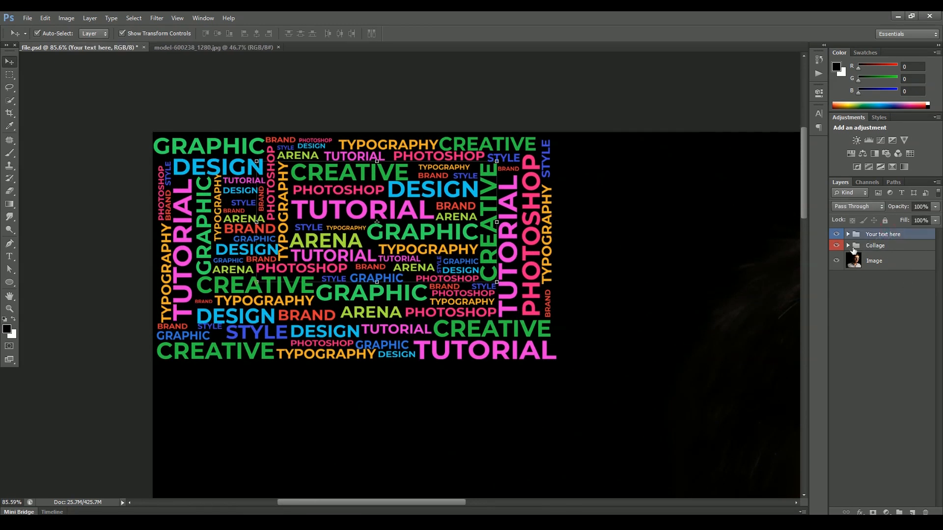
{"action": "left_click", "coordinate": [848, 246]}
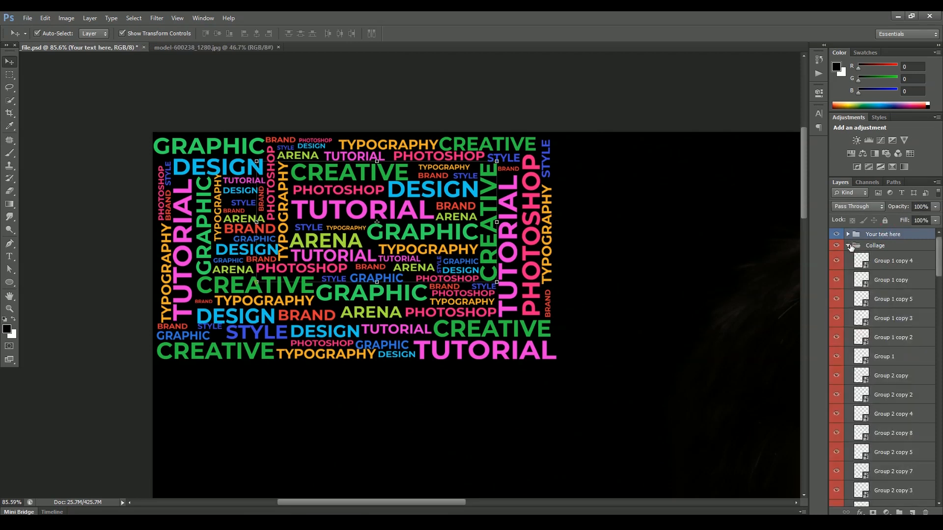
{"action": "left_click", "coordinate": [836, 246]}
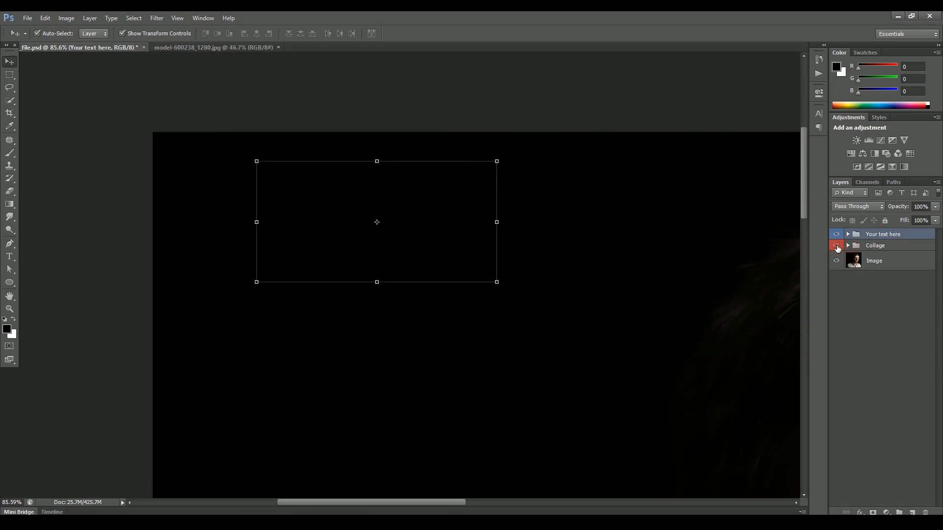
{"action": "left_click", "coordinate": [847, 234]}
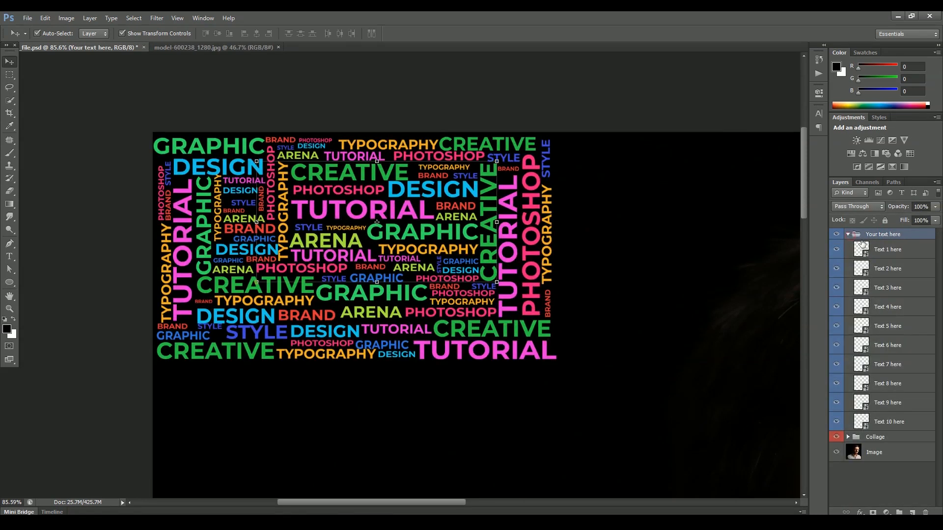
{"action": "left_click", "coordinate": [887, 248]}
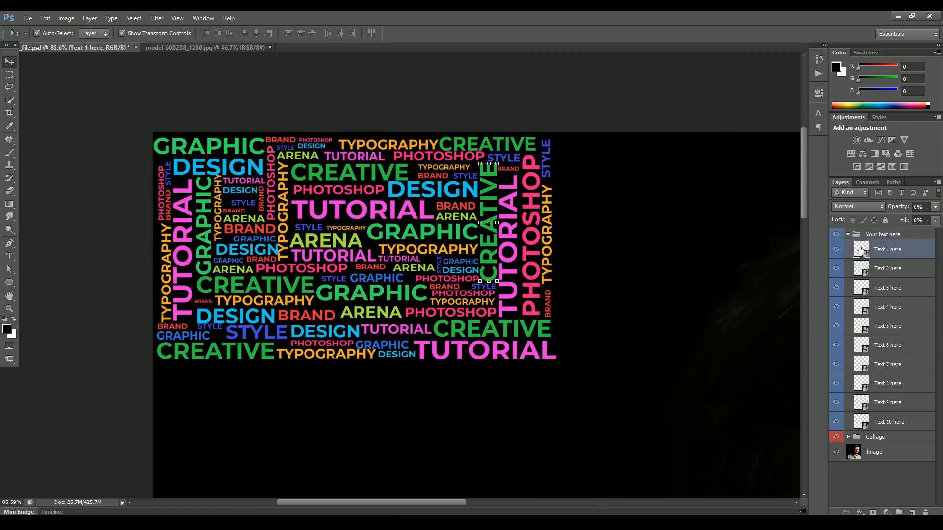
{"action": "double_click", "coordinate": [860, 249]}
{"action": "type", "text": "SUBSCRIBE"}
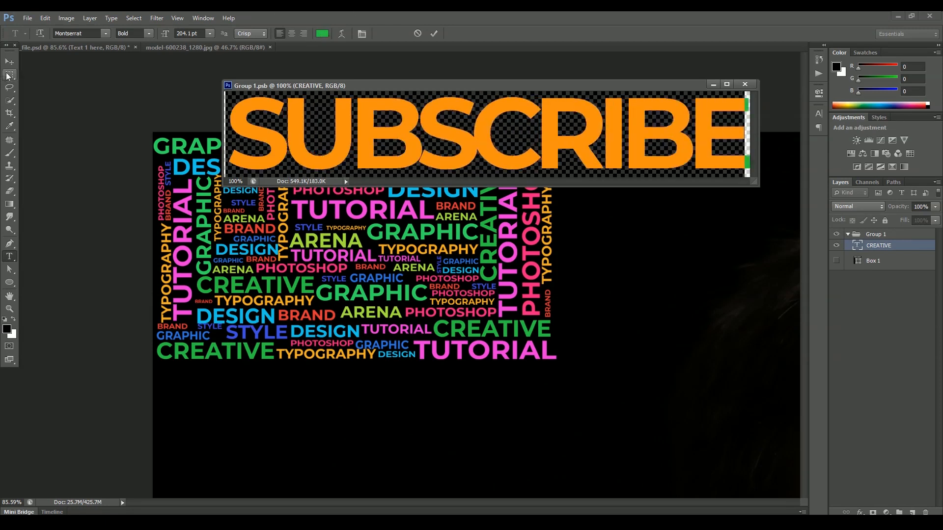
{"action": "left_click", "coordinate": [9, 61]}
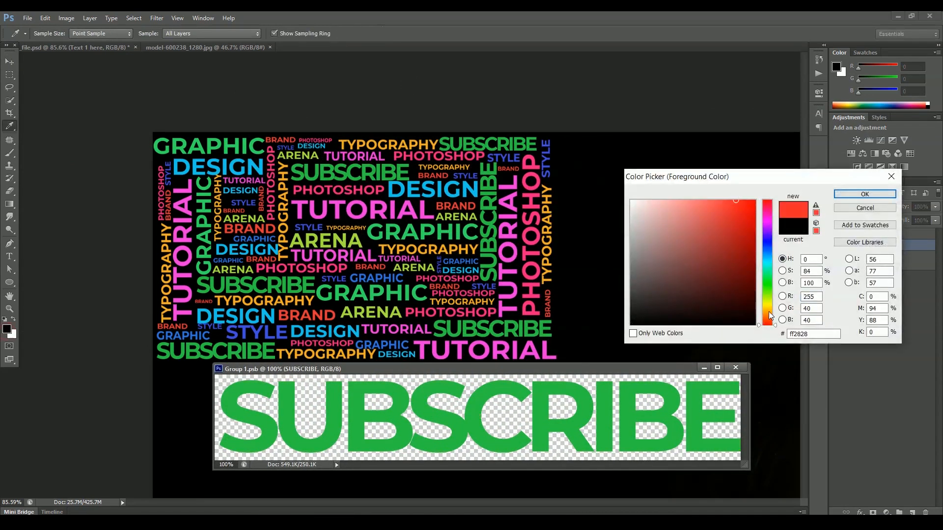
{"action": "left_click", "coordinate": [863, 194]}
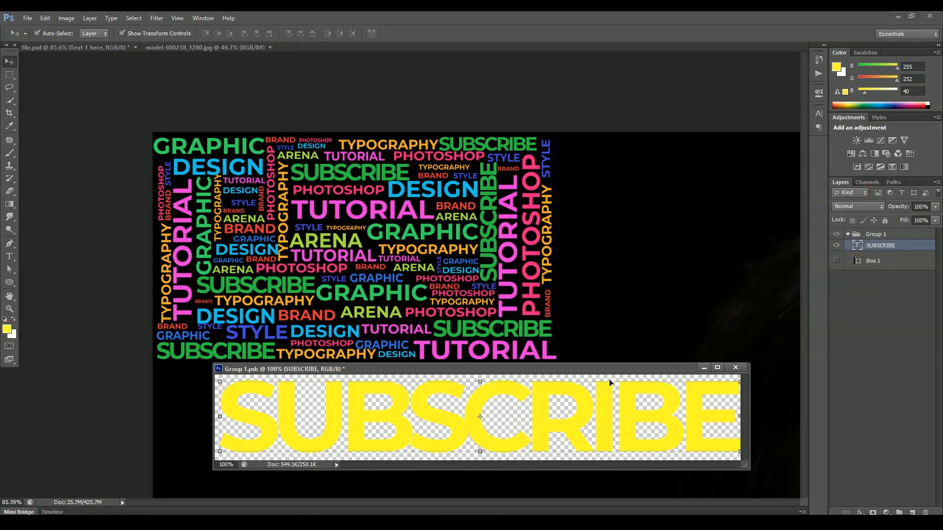
{"action": "left_click", "coordinate": [28, 17]}
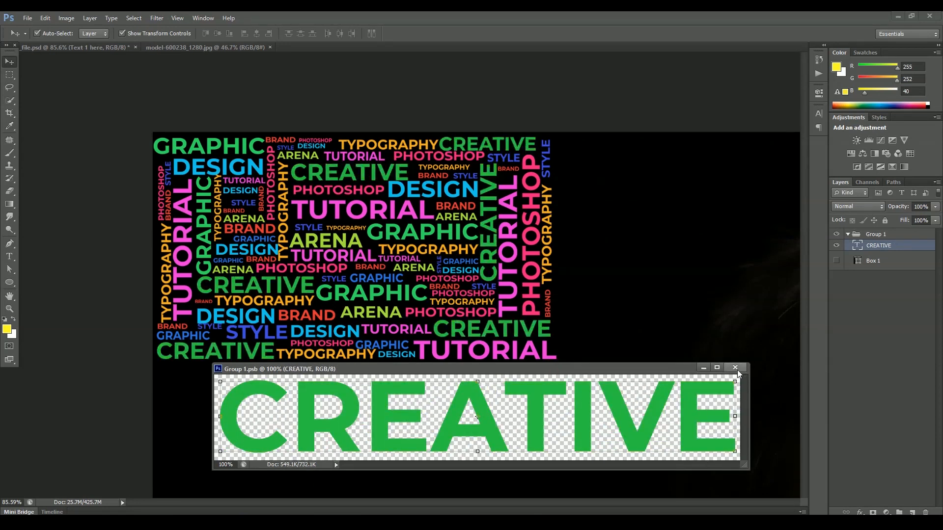
{"action": "left_click", "coordinate": [735, 367]}
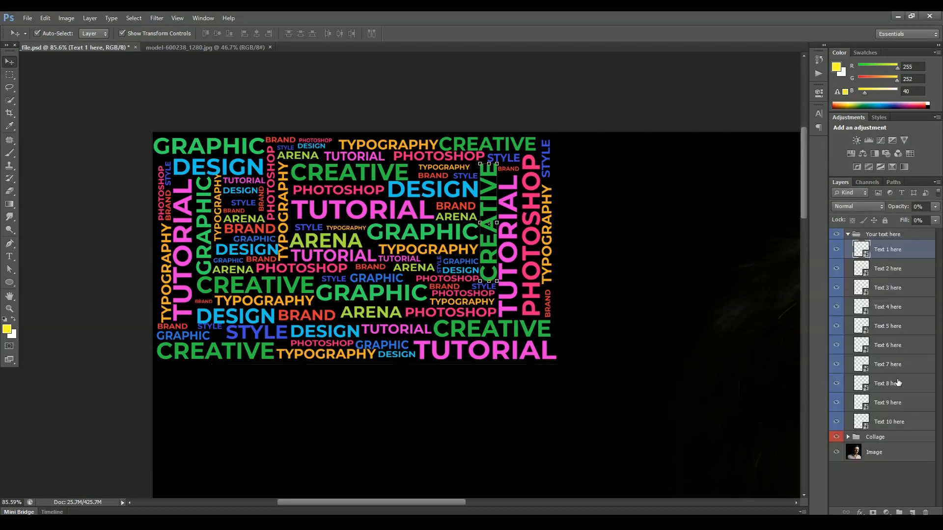
{"action": "left_click", "coordinate": [888, 288]}
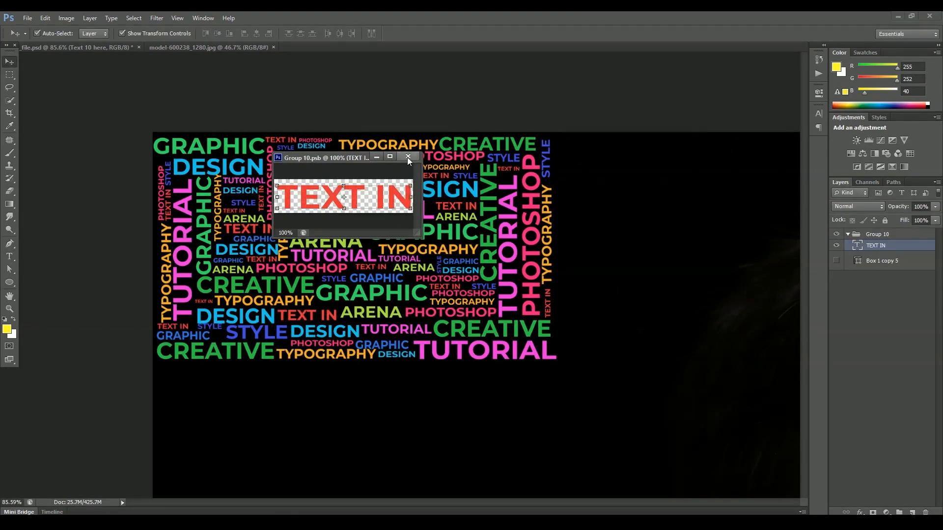
{"action": "type", "text": "BRAND"}
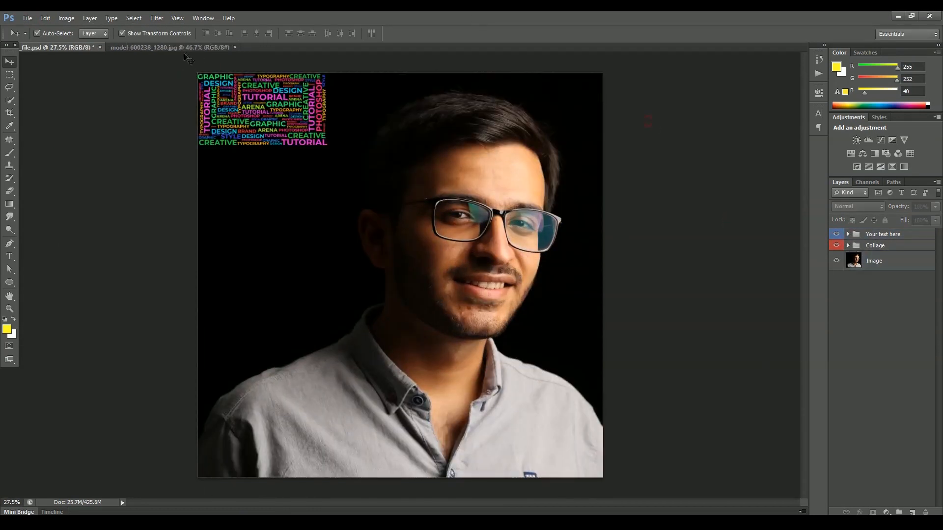
- Show the Actions panel and create a new action set named Words collage
{"action": "left_click", "coordinate": [202, 18]}
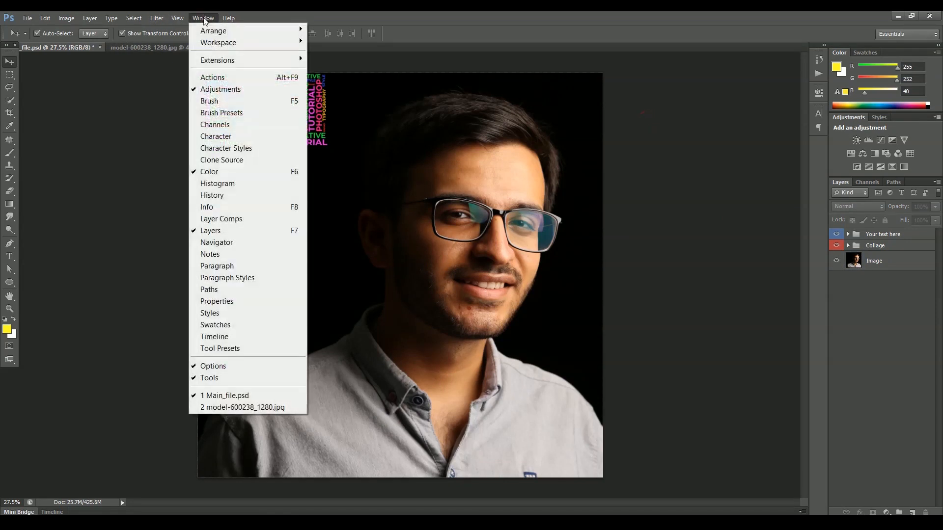
{"action": "left_click", "coordinate": [212, 77]}
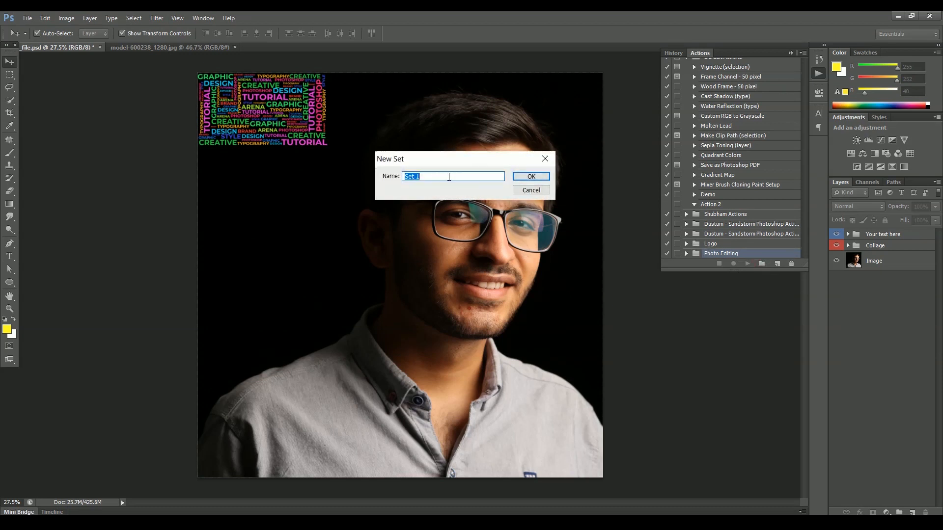
{"action": "type", "text": "Words collage"}
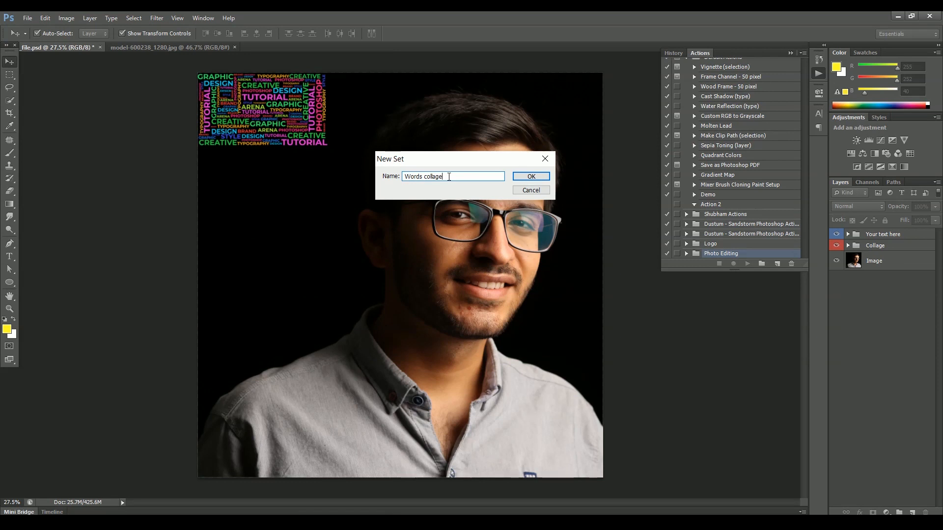
{"action": "left_click", "coordinate": [530, 176]}
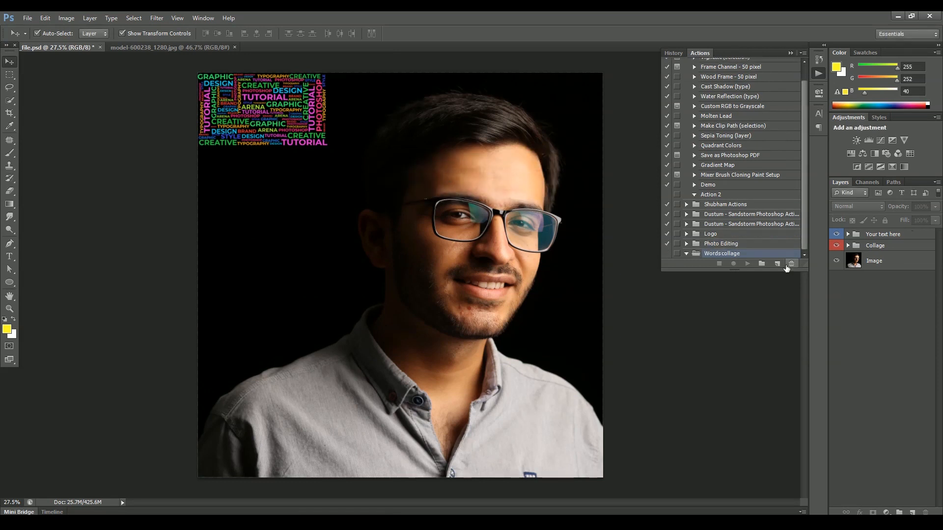
- Start a new action in the set named Convert to words collage
{"action": "left_click", "coordinate": [784, 263]}
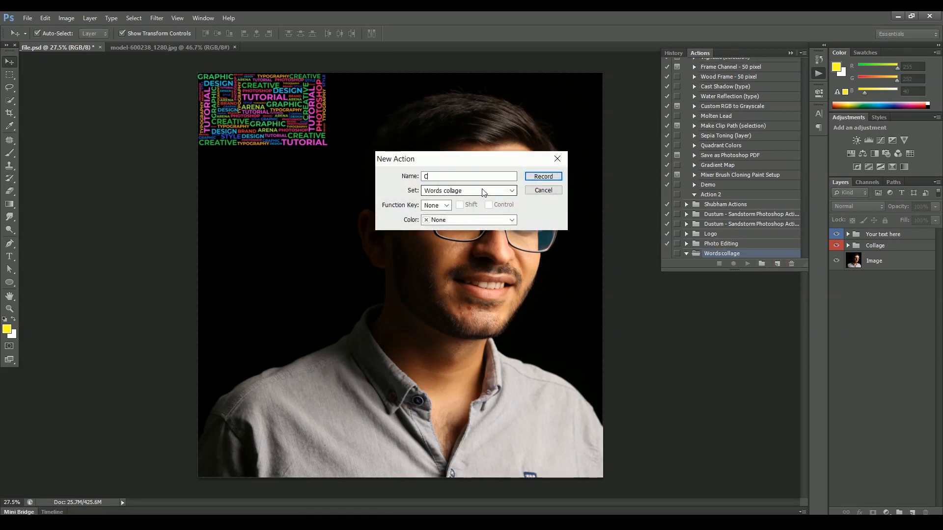
{"action": "type", "text": "onvert t"}
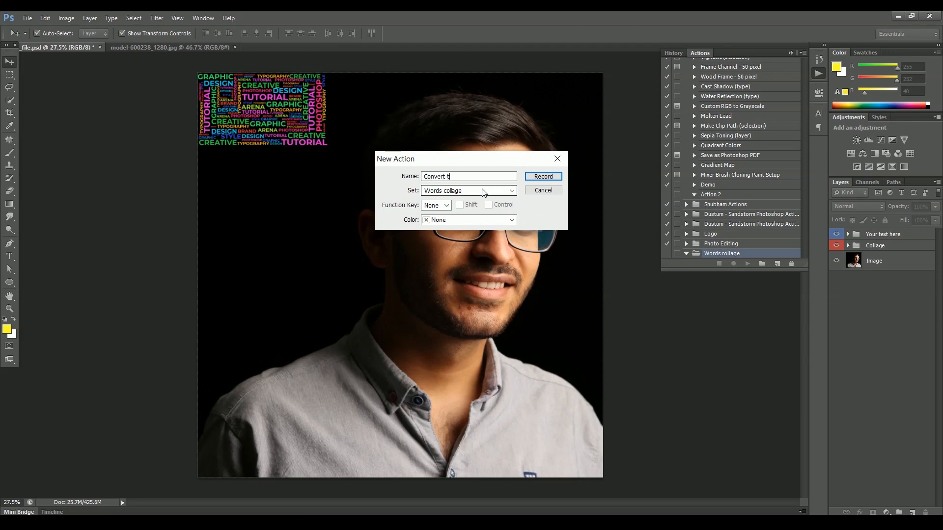
{"action": "type", "text": "o words collage"}
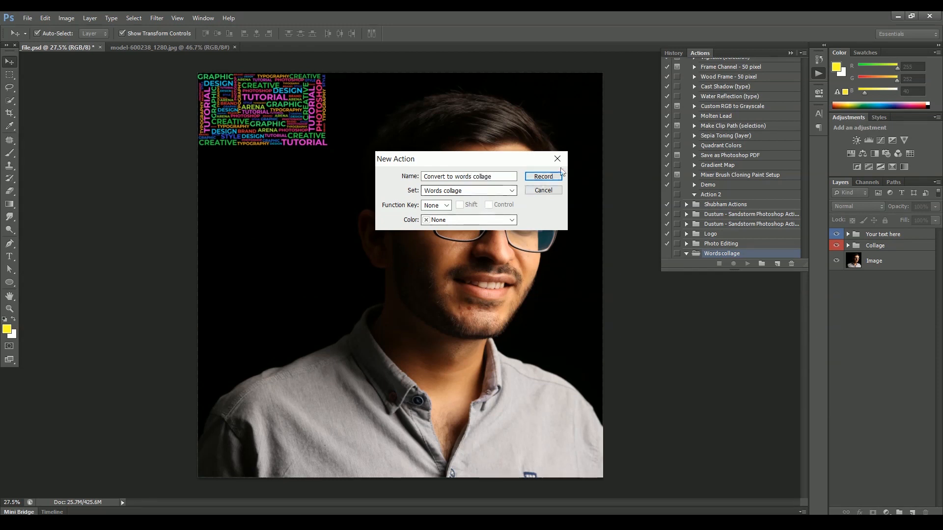
- Record selecting the Collage and Your text here groups, merging them as layer Words collage
{"action": "left_click", "coordinate": [542, 176]}
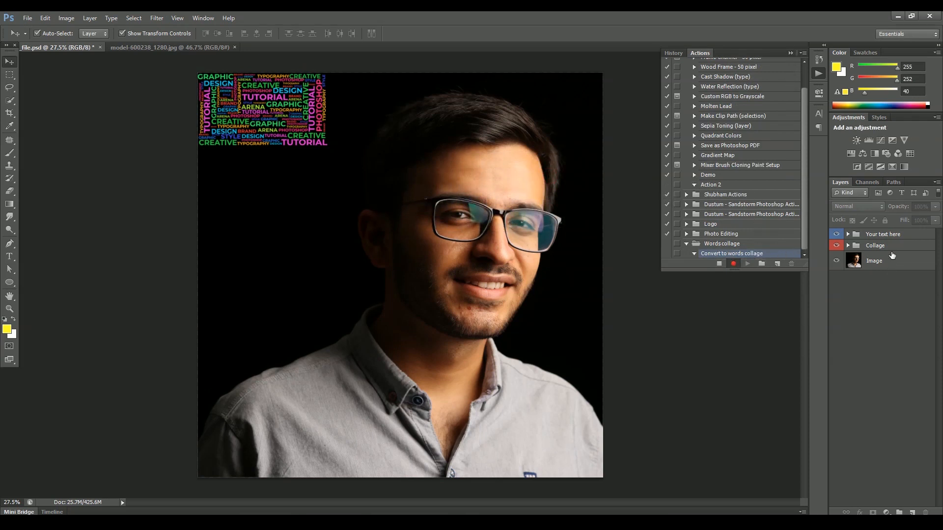
{"action": "left_click", "coordinate": [875, 246]}
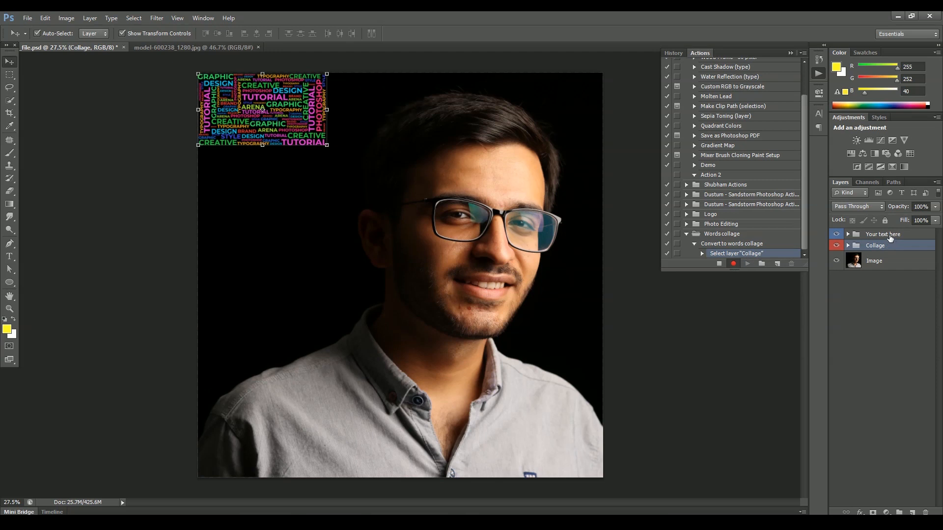
{"action": "left_click", "coordinate": [882, 234]}
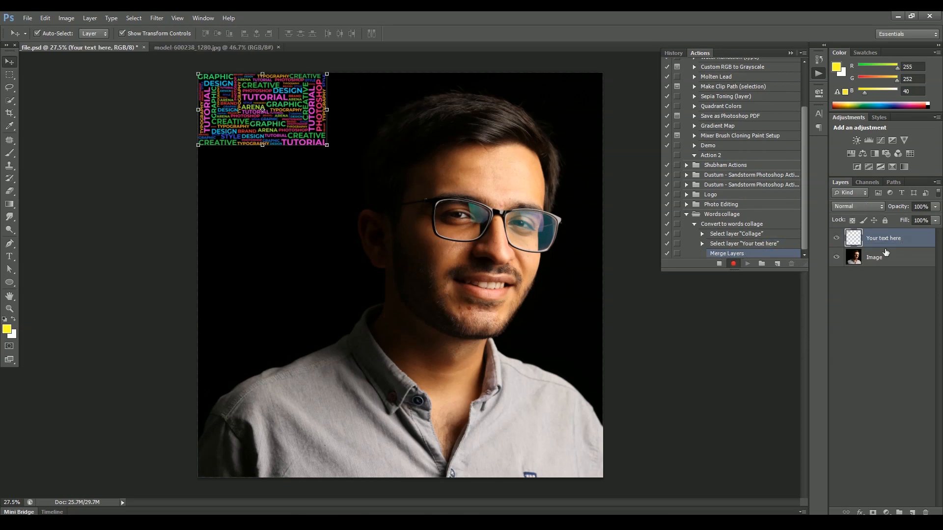
{"action": "mouse_move", "coordinate": [894, 257]}
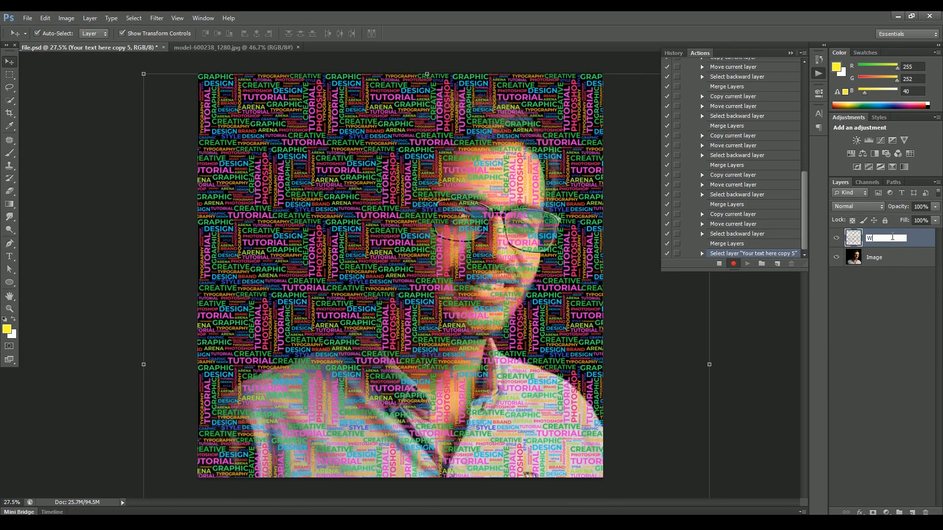
{"action": "type", "text": "Words collage"}
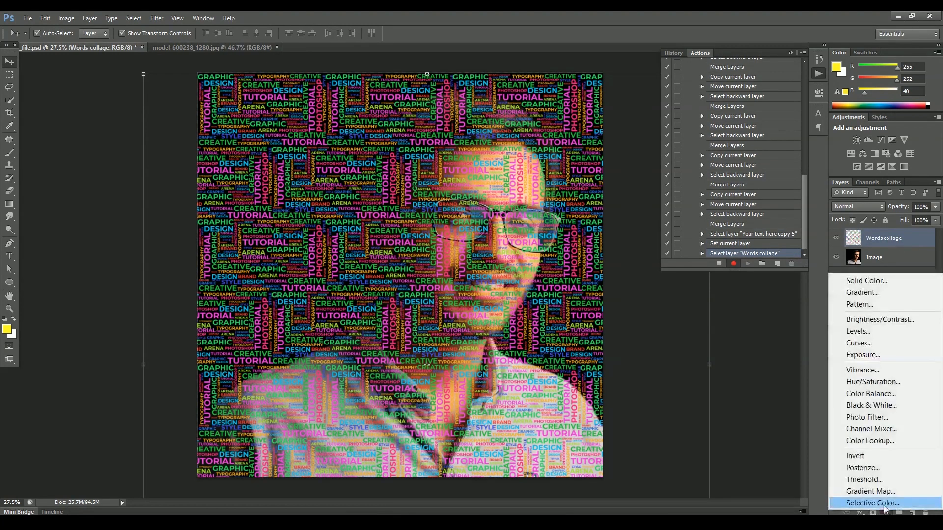
- Add a black Solid Color fill named Background color, then a gradient map above the collage
{"action": "left_click", "coordinate": [865, 281]}
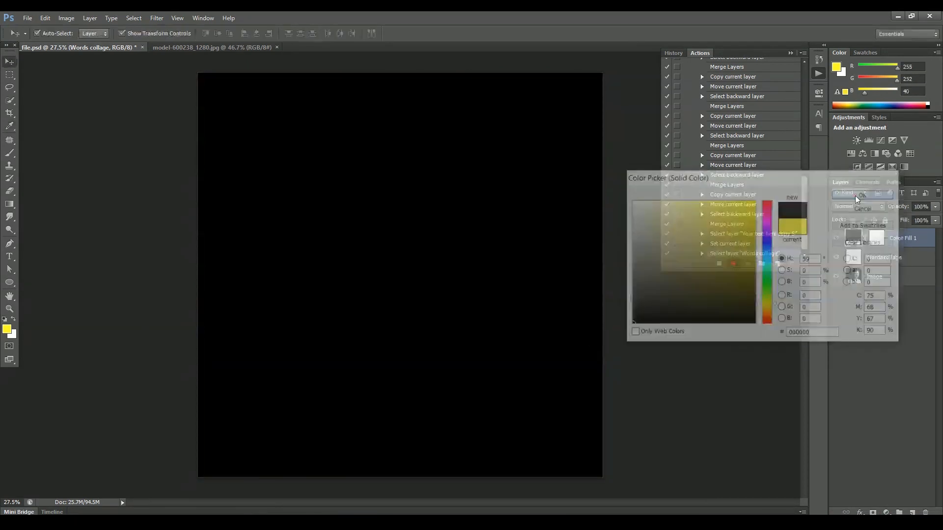
{"action": "left_click", "coordinate": [862, 194]}
{"action": "type", "text": "B"}
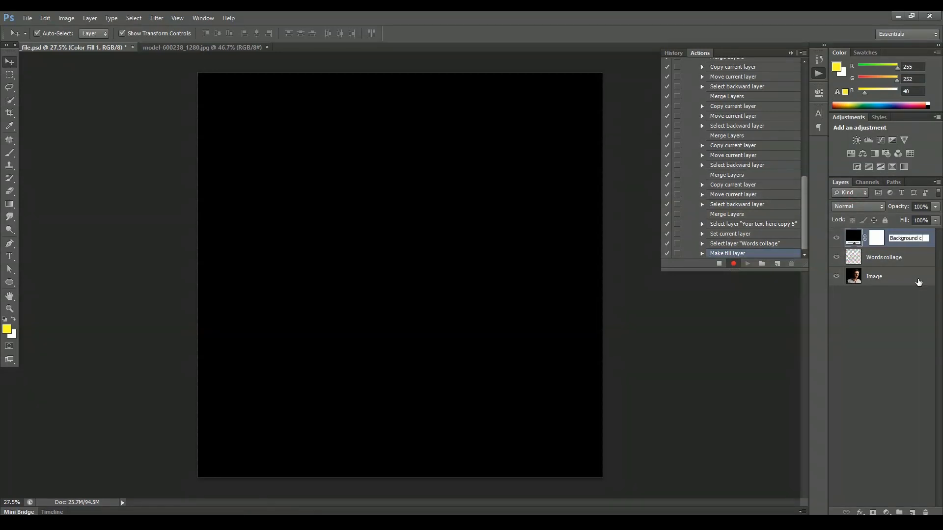
{"action": "type", "text": "ackground color"}
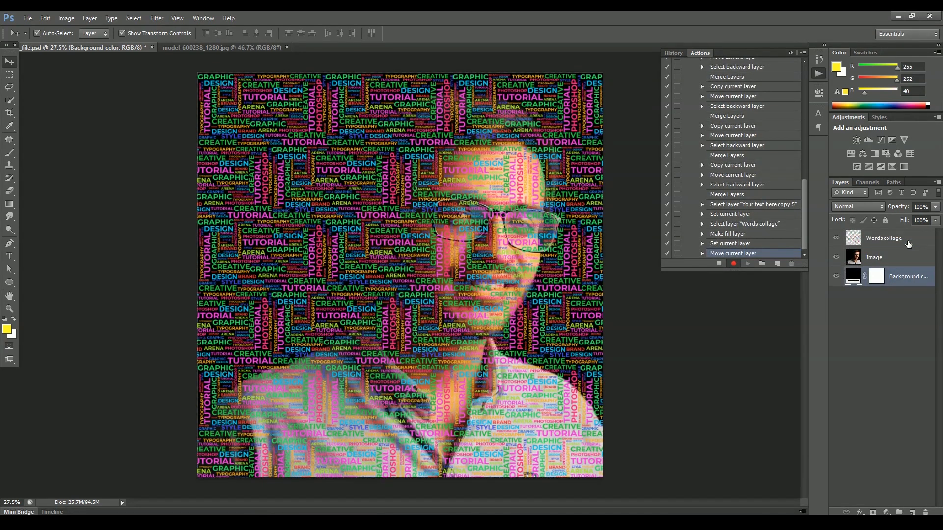
{"action": "left_click", "coordinate": [884, 237]}
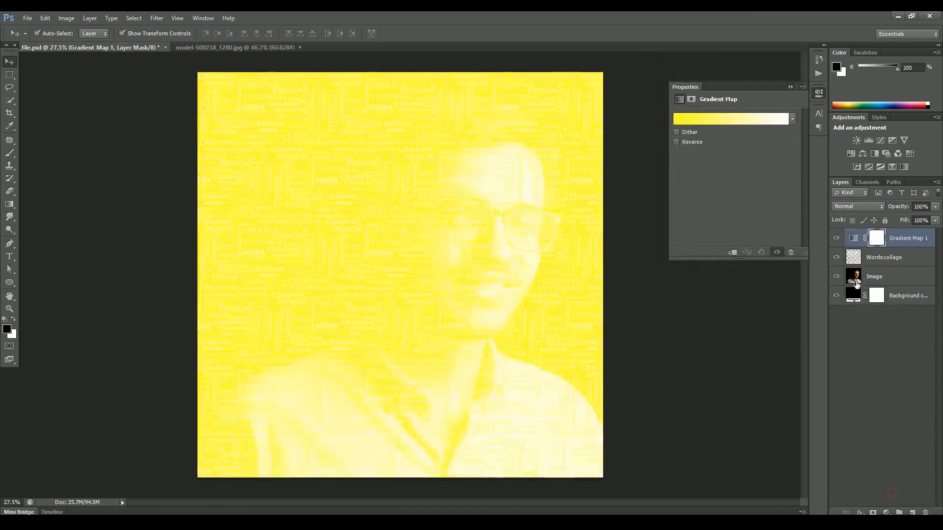
- Set the gradient map to the Black, White preset
{"action": "left_click", "coordinate": [731, 119]}
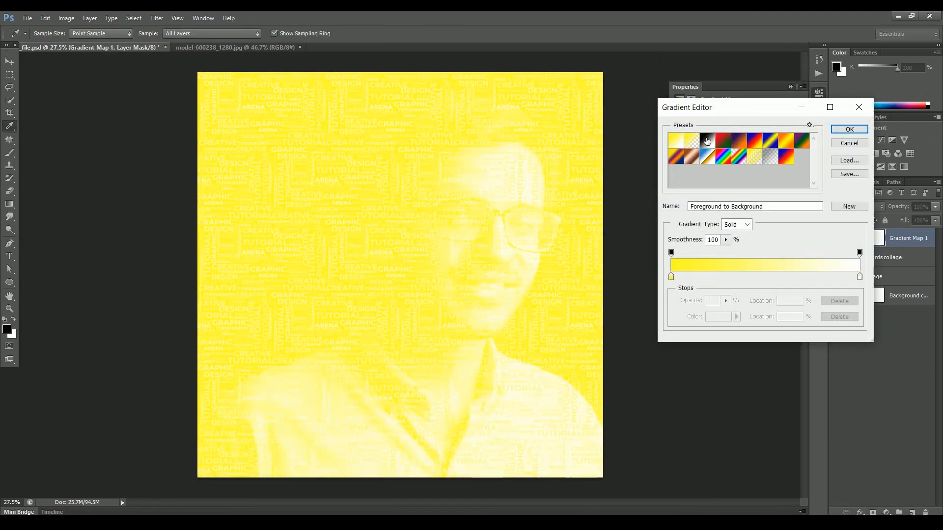
{"action": "left_click", "coordinate": [692, 140]}
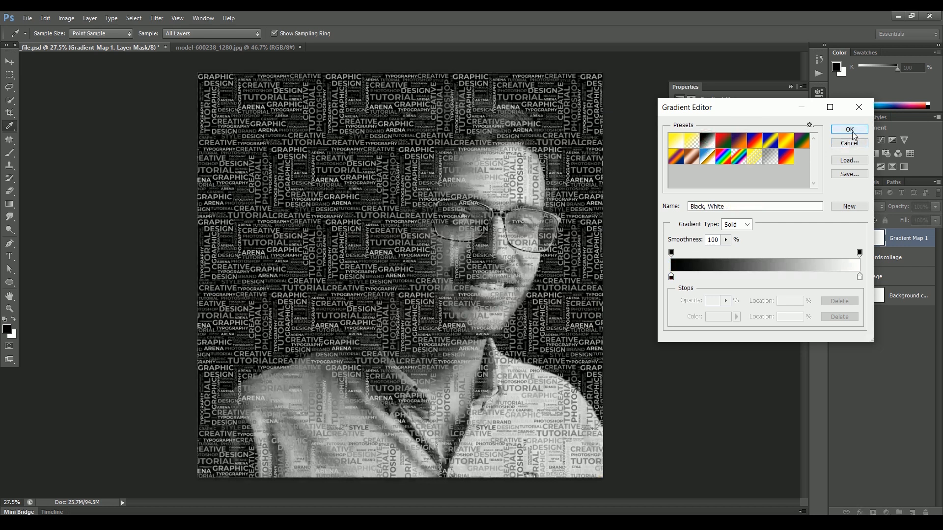
{"action": "left_click", "coordinate": [848, 129]}
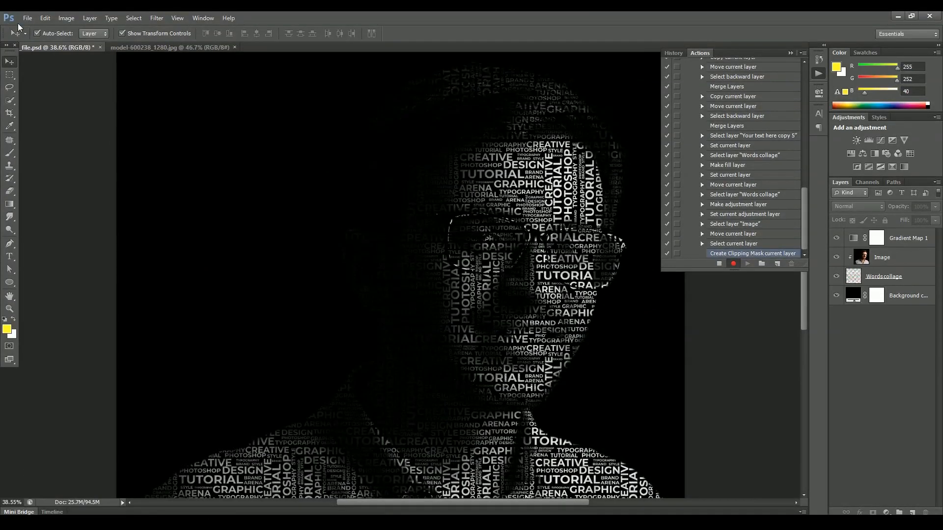
- Confirm the Image Size settings and group all layers as Words collage
{"action": "left_click", "coordinate": [66, 18]}
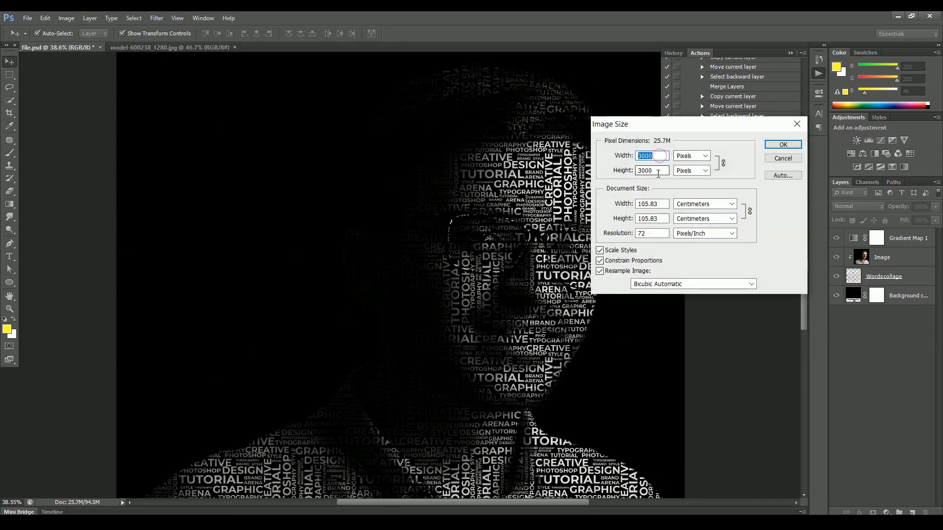
{"action": "left_click", "coordinate": [783, 144]}
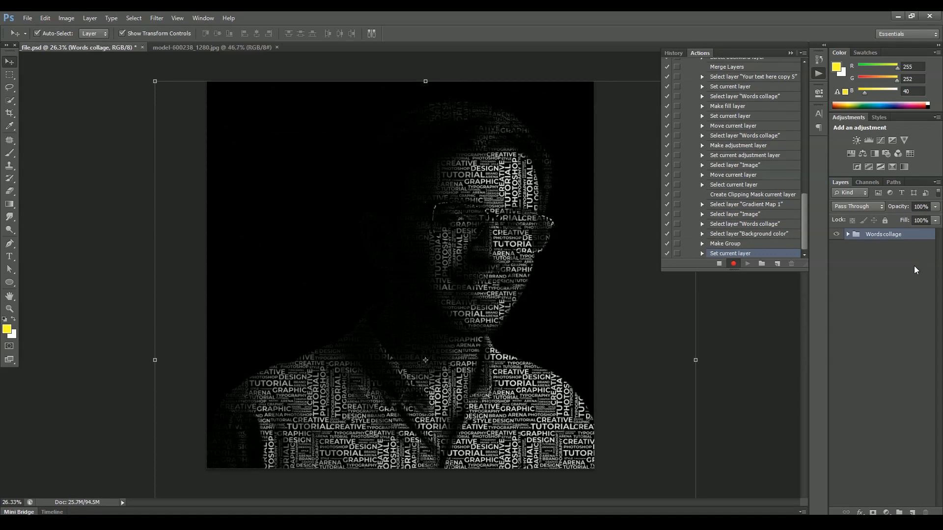
{"action": "right_click", "coordinate": [883, 233]}
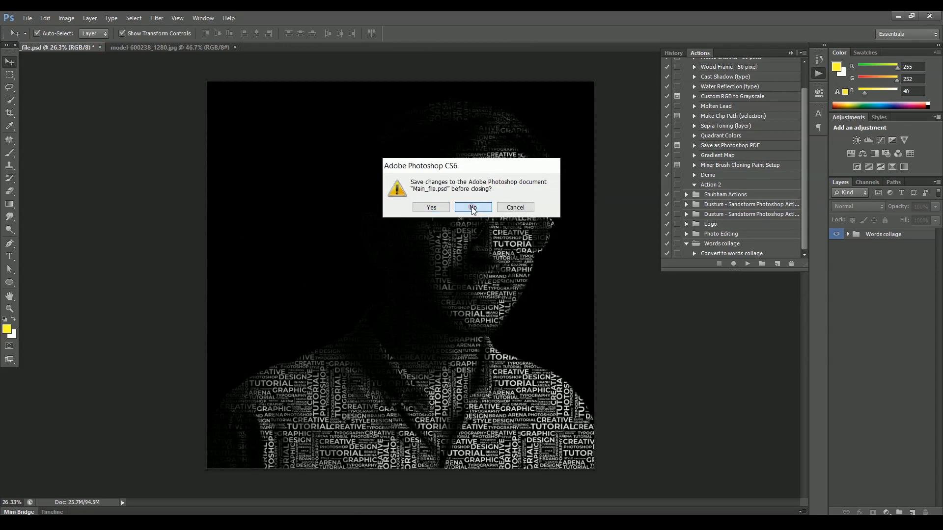
- Close the collage without saving and close Main_file.psd, leaving the model photo
{"action": "left_click", "coordinate": [472, 207]}
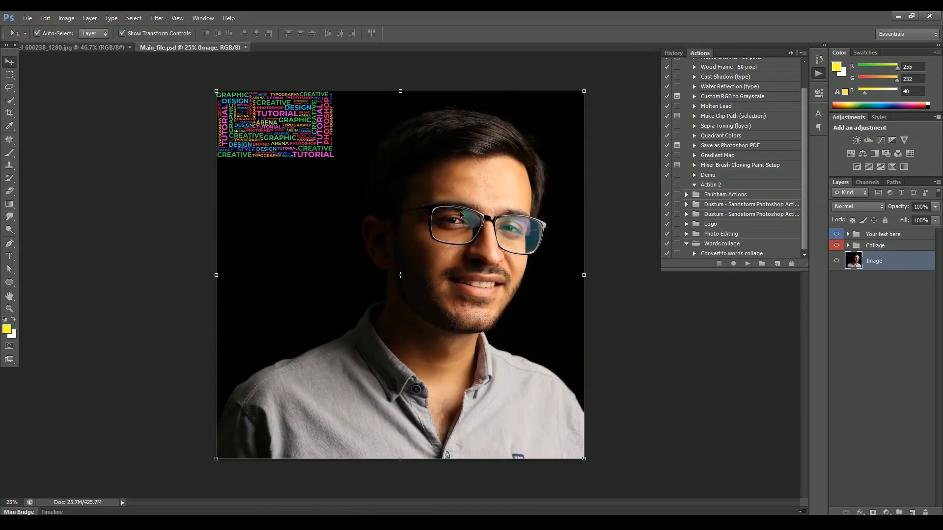
{"action": "mouse_move", "coordinate": [629, 314]}
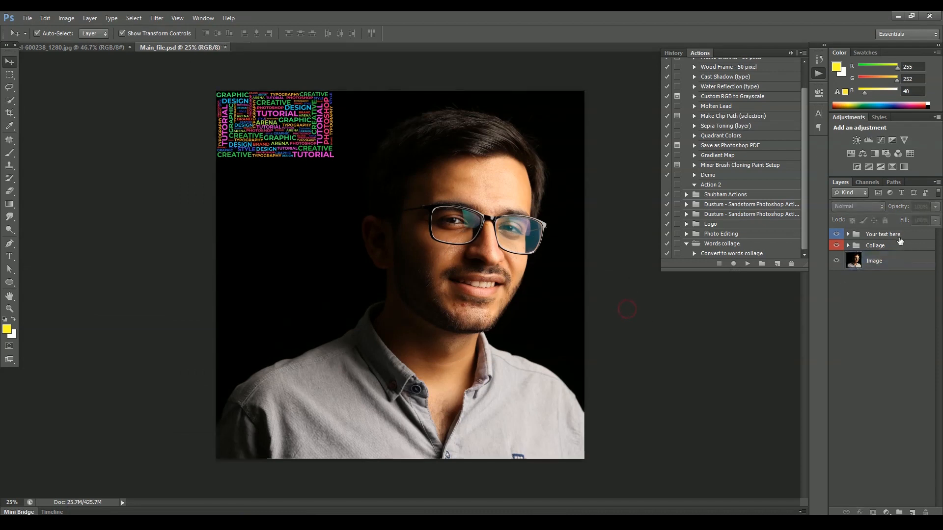
{"action": "left_click", "coordinate": [875, 246]}
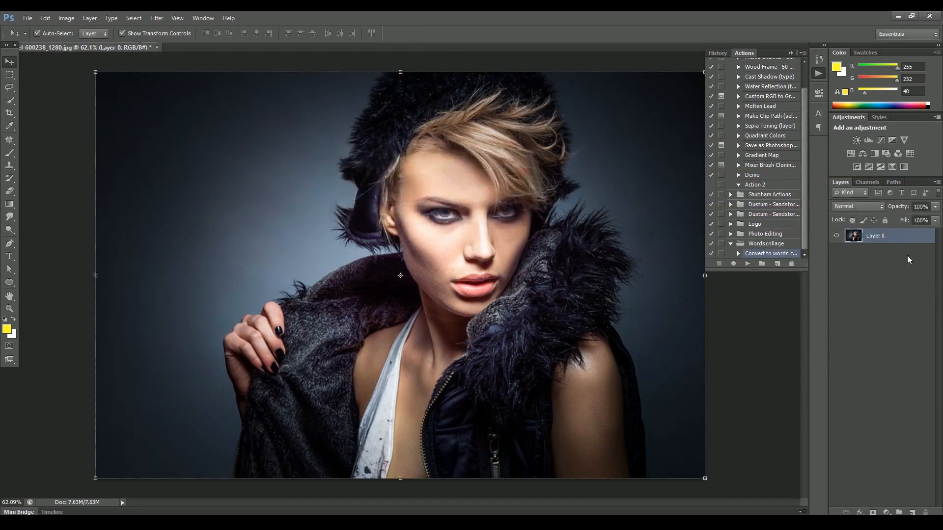
- Play the Convert to words collage action on the new model photo
{"action": "double_click", "coordinate": [875, 235]}
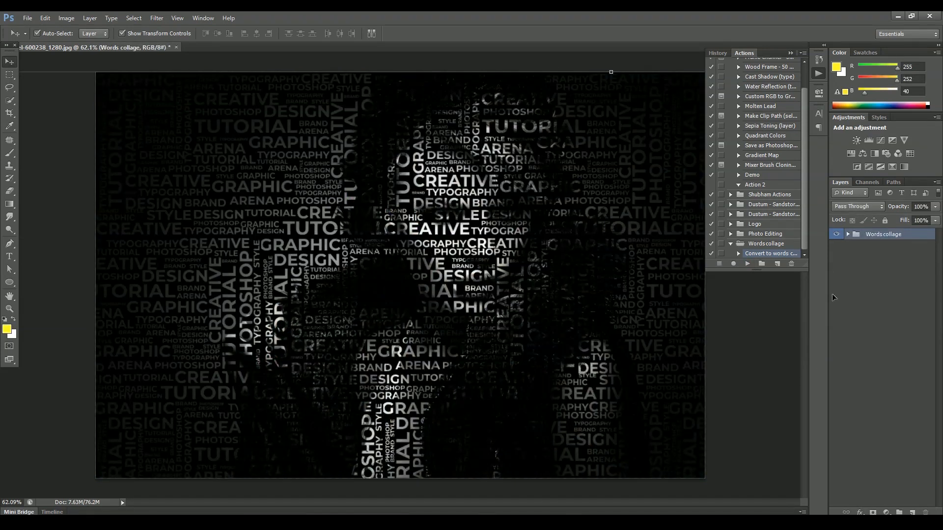
- Expand the Words collage group and select Gradient Map 1 to show its Properties
{"action": "left_click", "coordinate": [847, 234]}
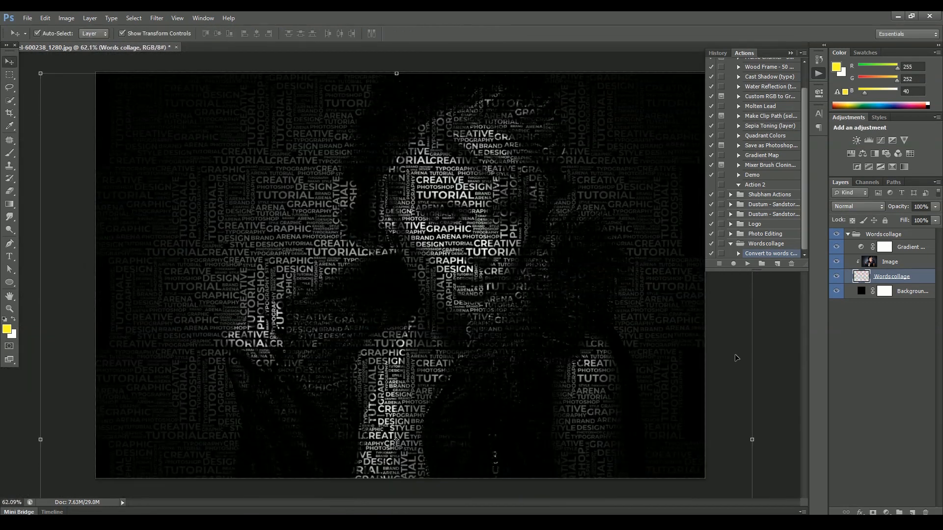
{"action": "left_click", "coordinate": [890, 261]}
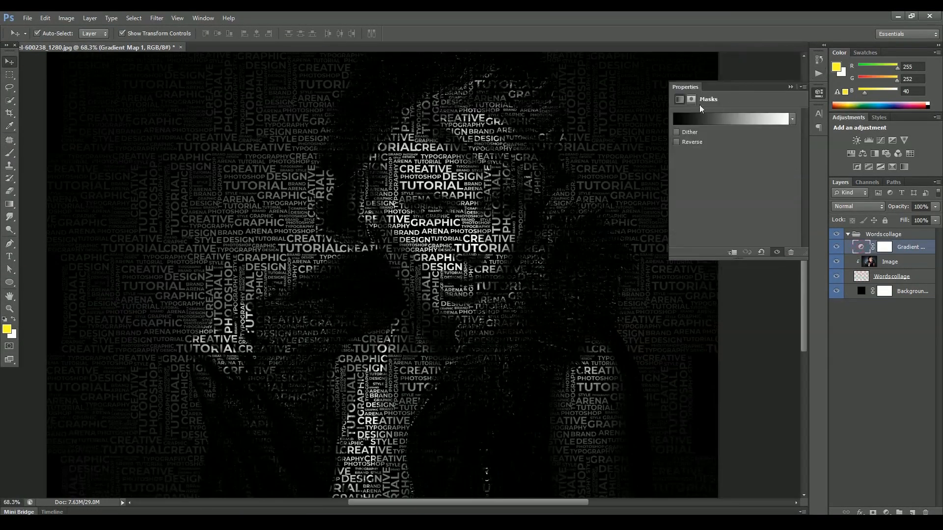
- Set the gradient stops to cyan 00f6ff and dark purple 15072c
{"action": "left_click", "coordinate": [732, 119]}
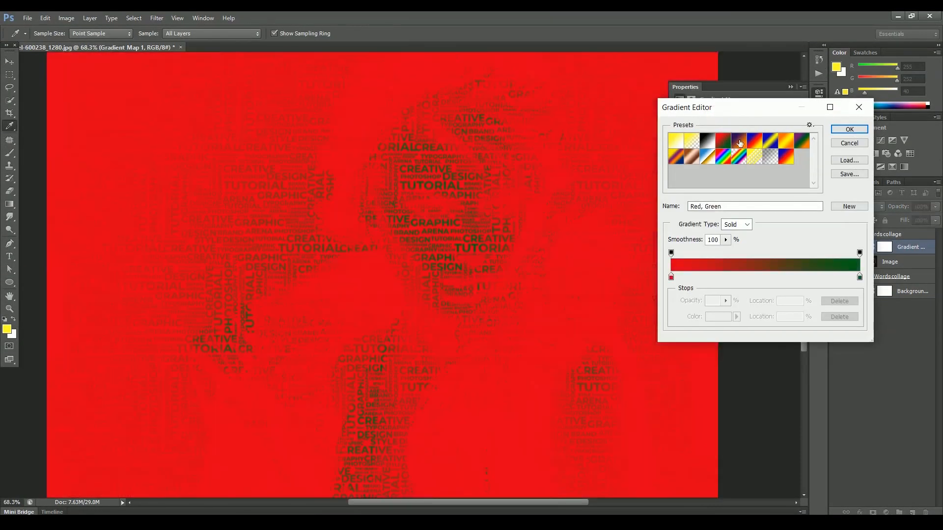
{"action": "left_click", "coordinate": [738, 143]}
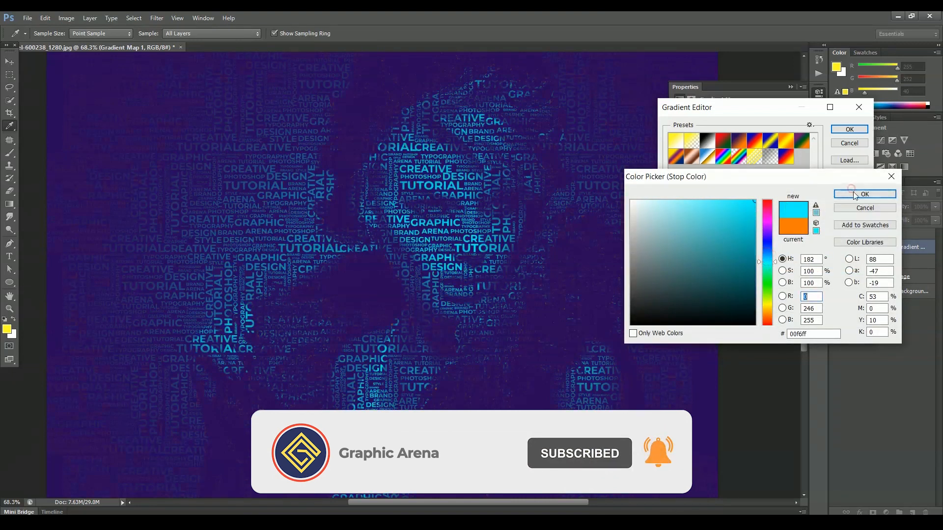
{"action": "left_click", "coordinate": [865, 194]}
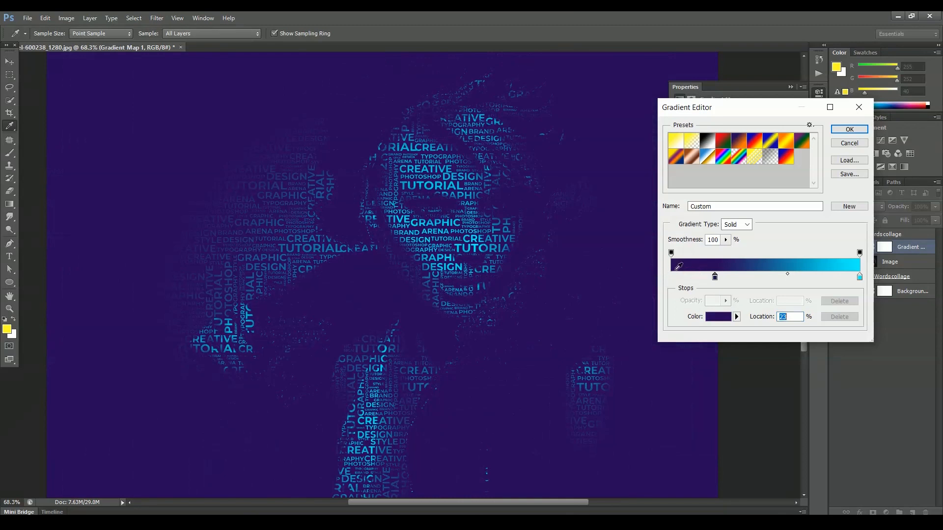
{"action": "left_click", "coordinate": [719, 317]}
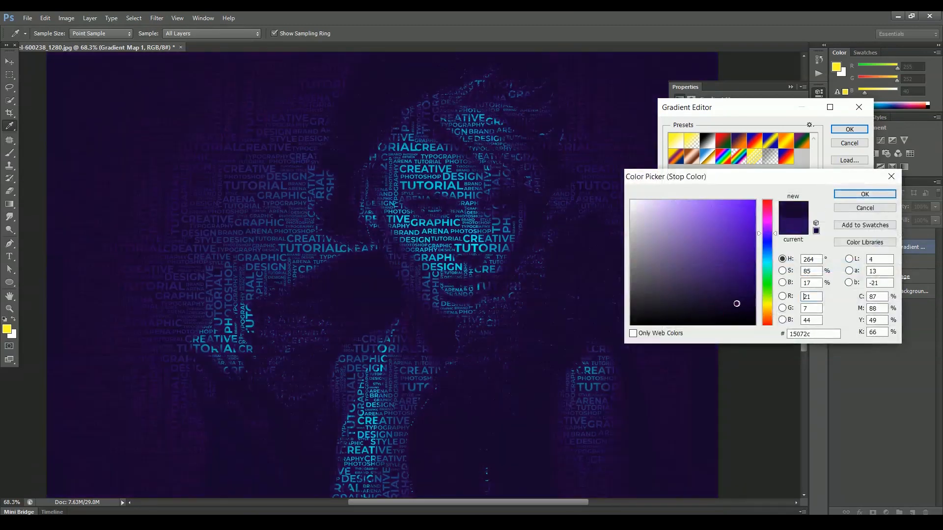